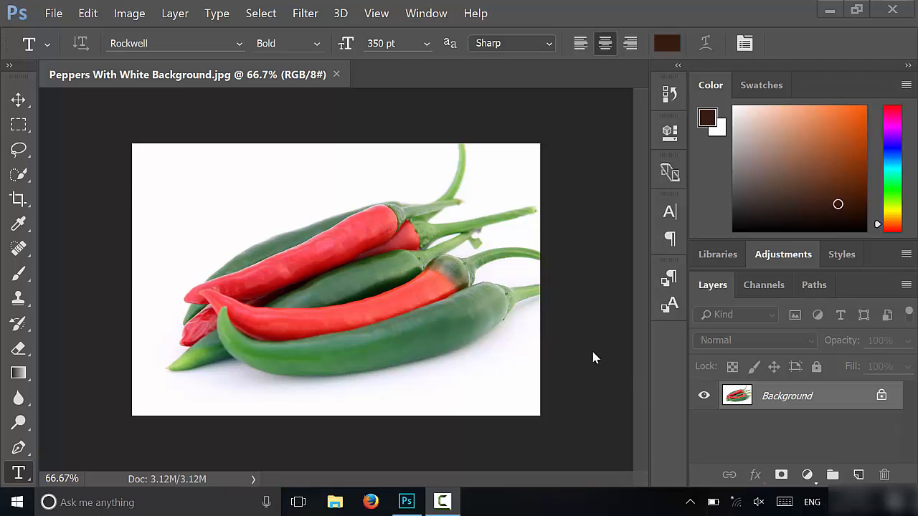
pyautogui.moveTo(585, 314)
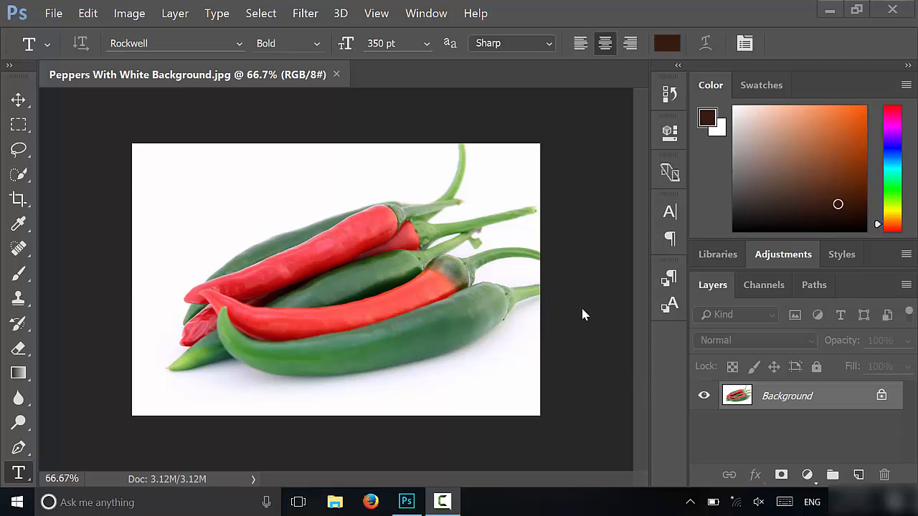
pyautogui.moveTo(584, 342)
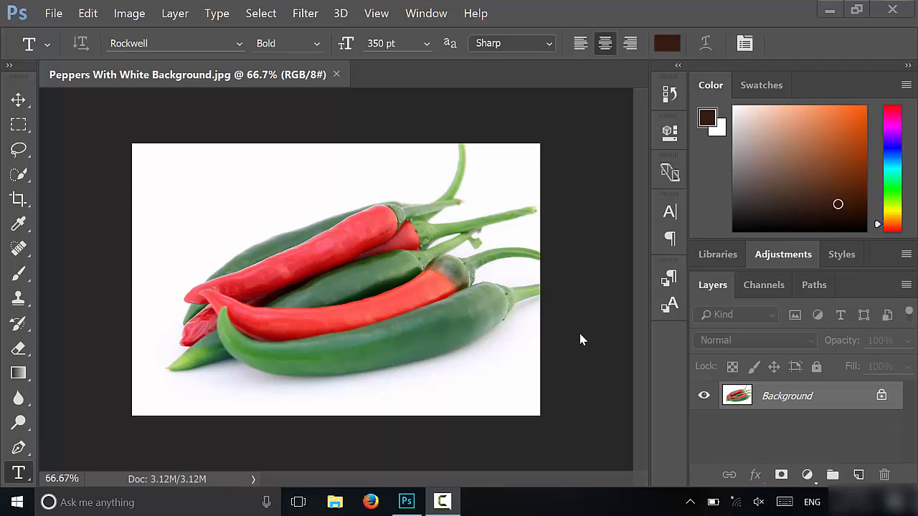
pyautogui.moveTo(586, 349)
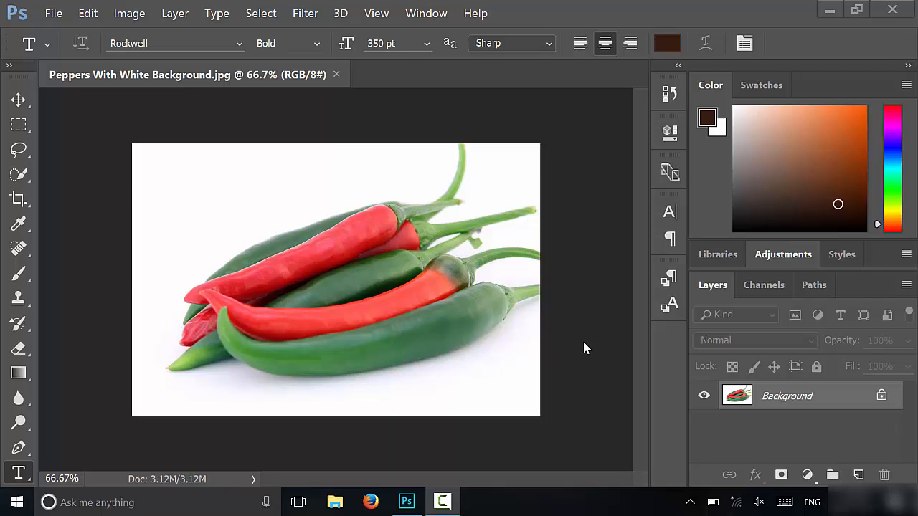
pyautogui.moveTo(584, 158)
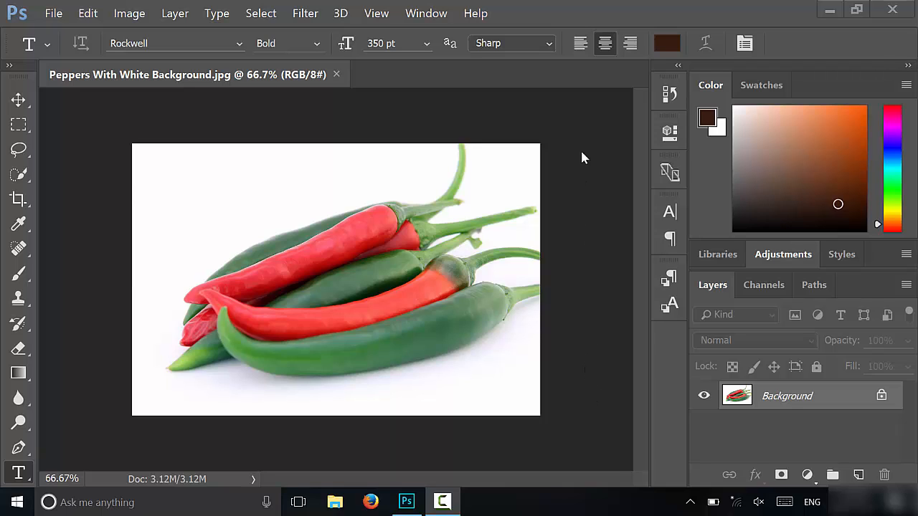
pyautogui.moveTo(89, 351)
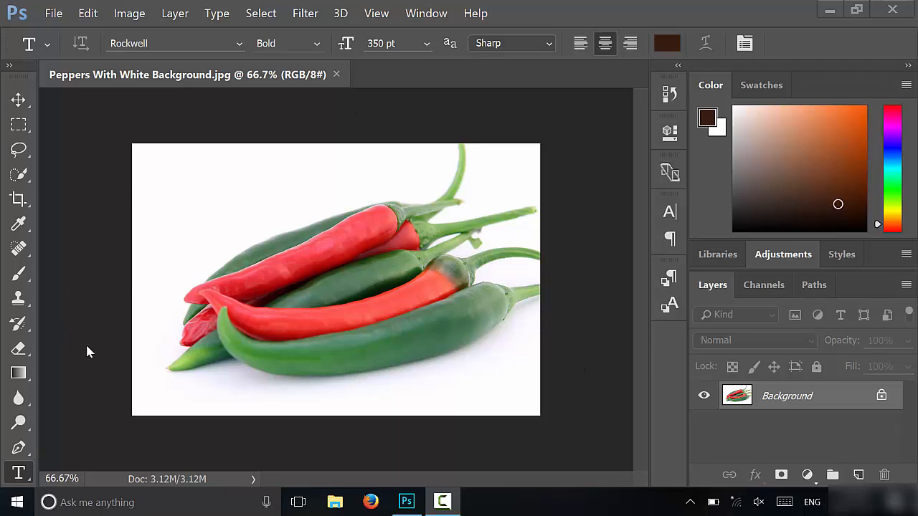
pyautogui.moveTo(302, 266)
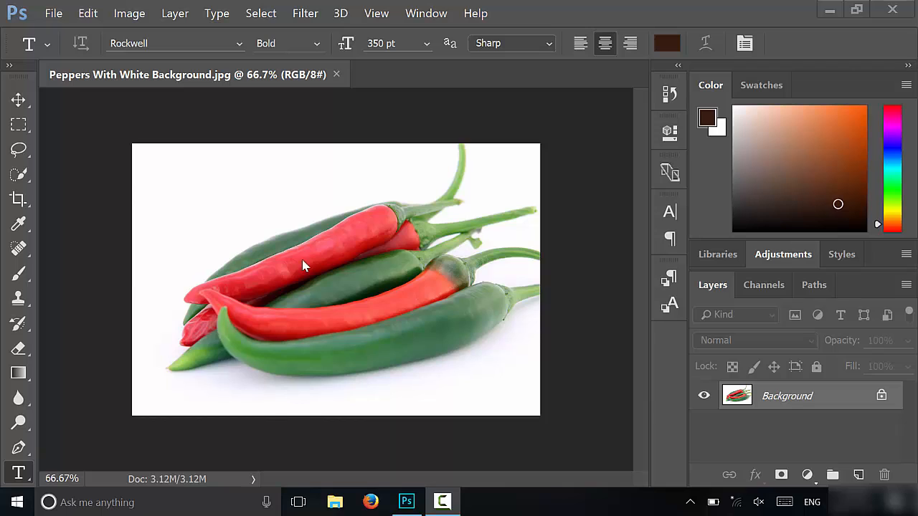
pyautogui.moveTo(285, 307)
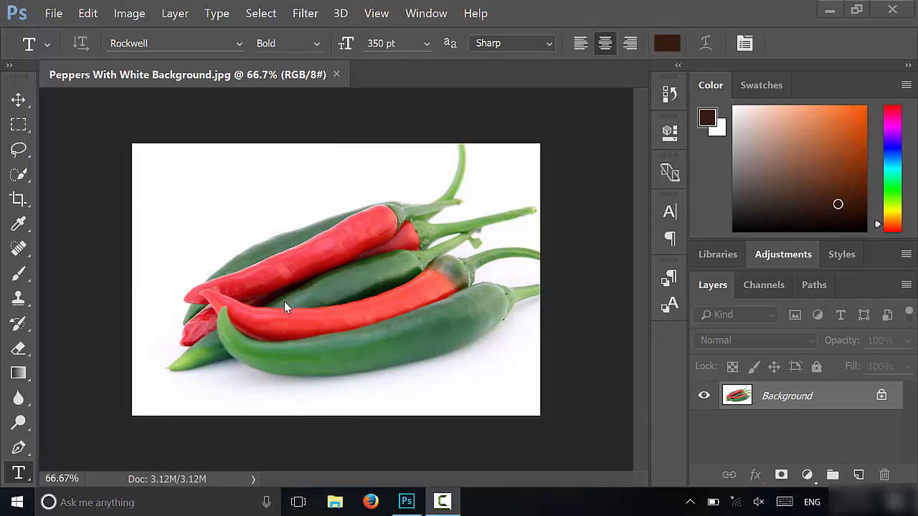
pyautogui.moveTo(321, 314)
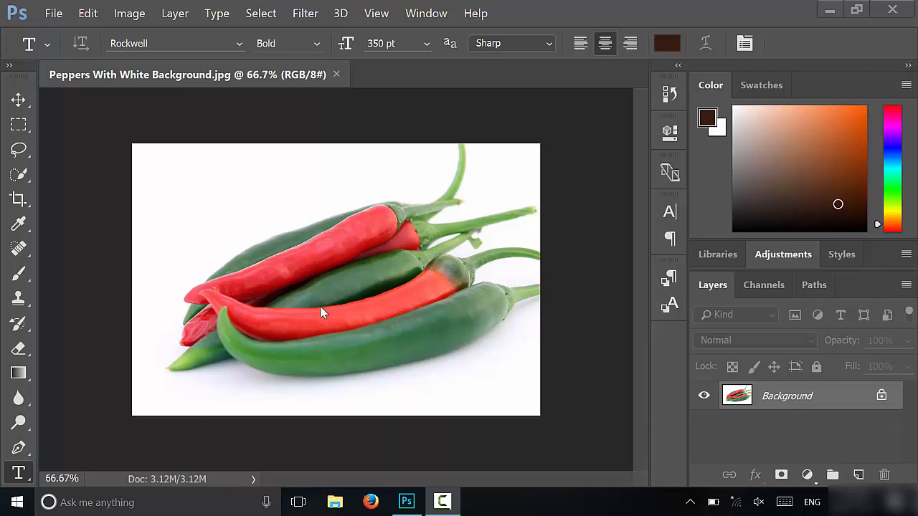
pyautogui.moveTo(451, 384)
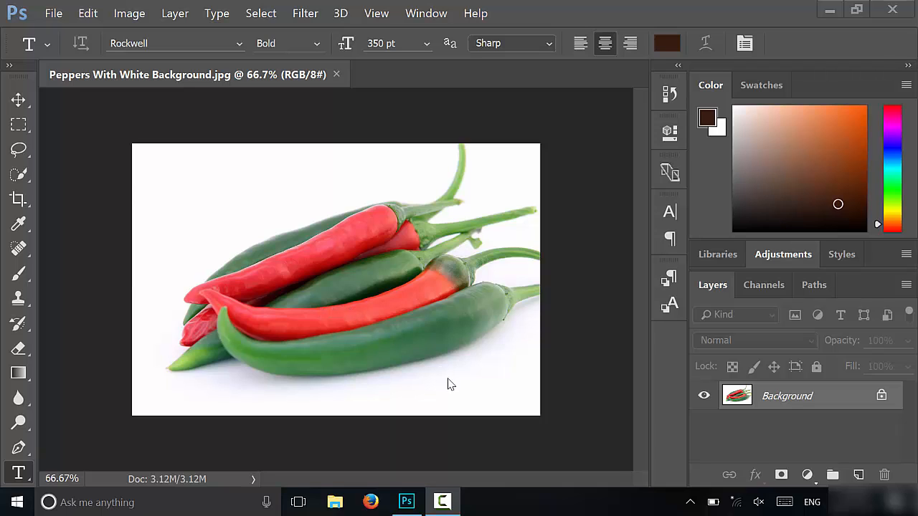
pyautogui.moveTo(285, 408)
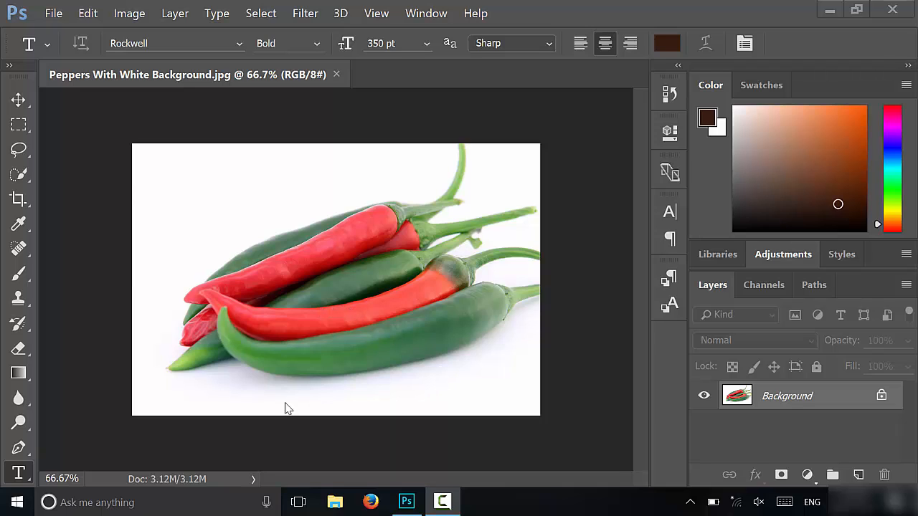
pyautogui.moveTo(480, 362)
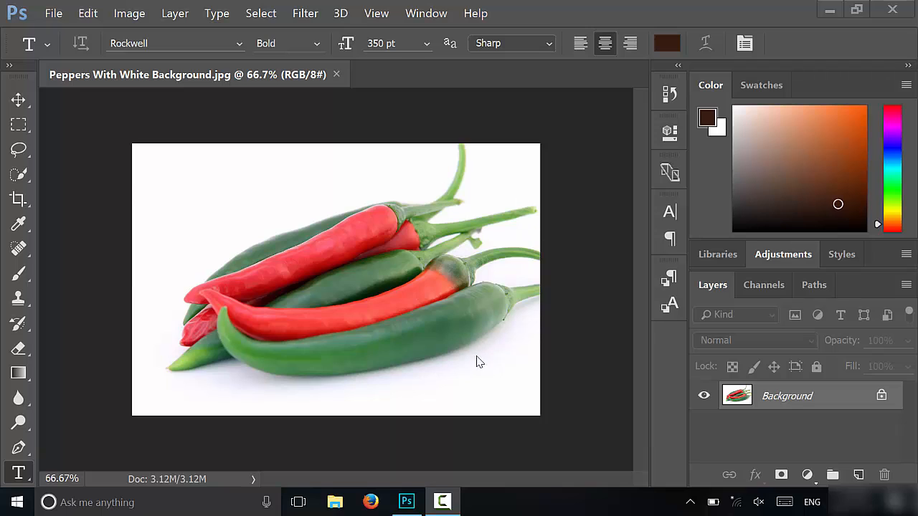
pyautogui.moveTo(285, 341)
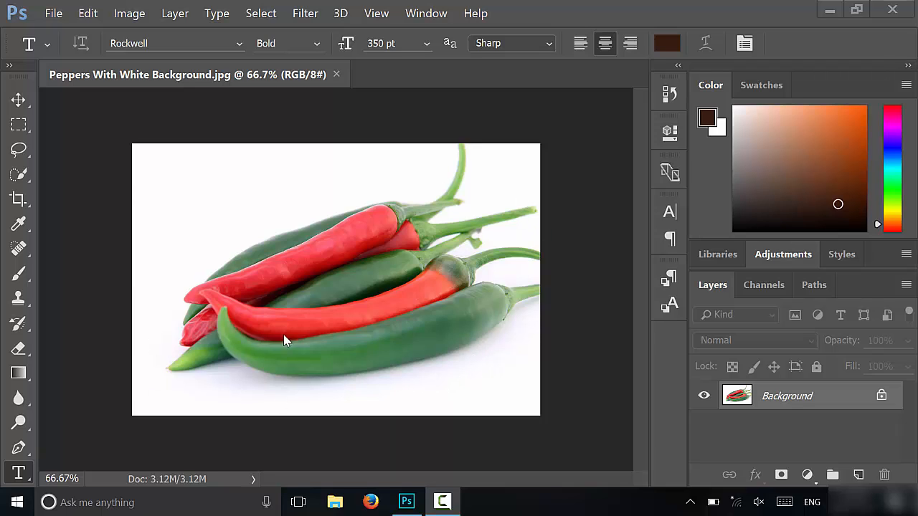
pyautogui.moveTo(326, 349)
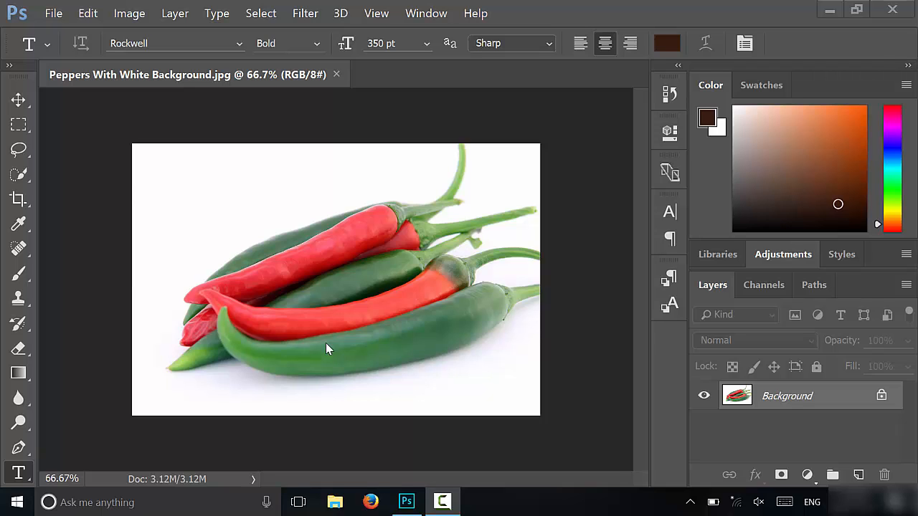
pyautogui.moveTo(337, 203)
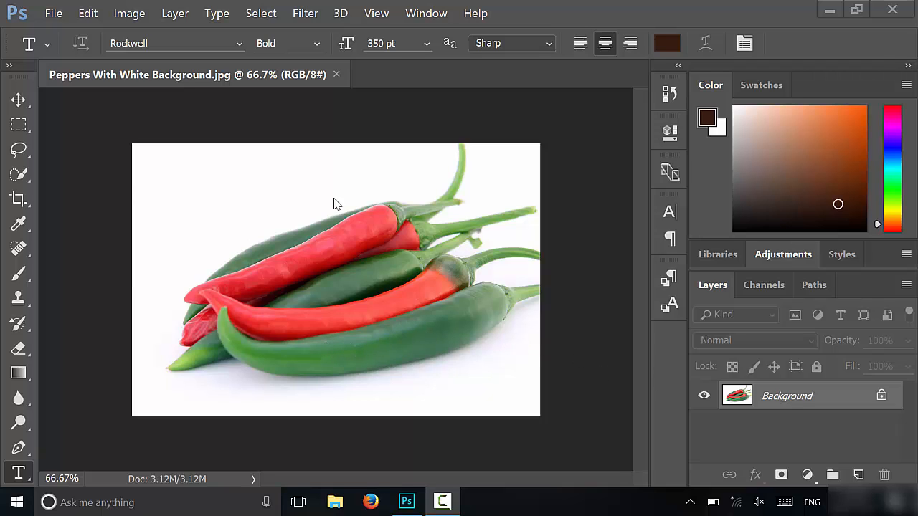
pyautogui.moveTo(359, 349)
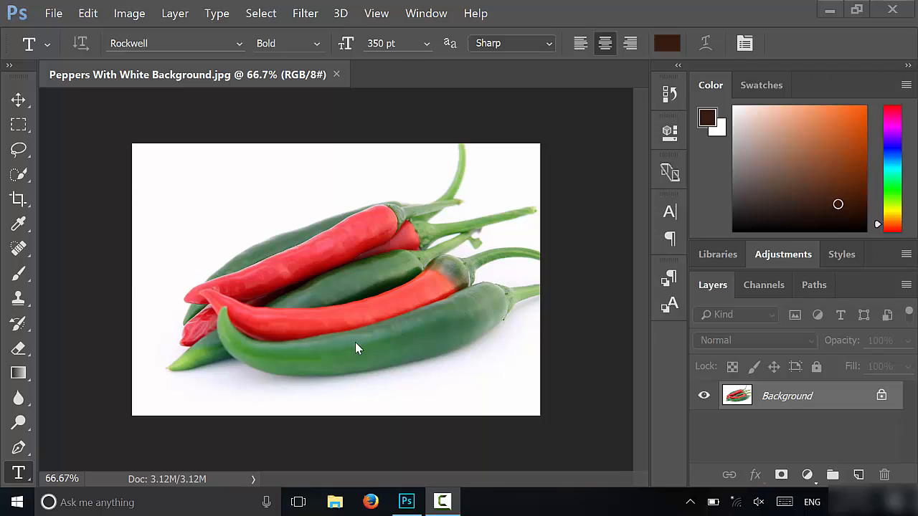
pyautogui.moveTo(758, 422)
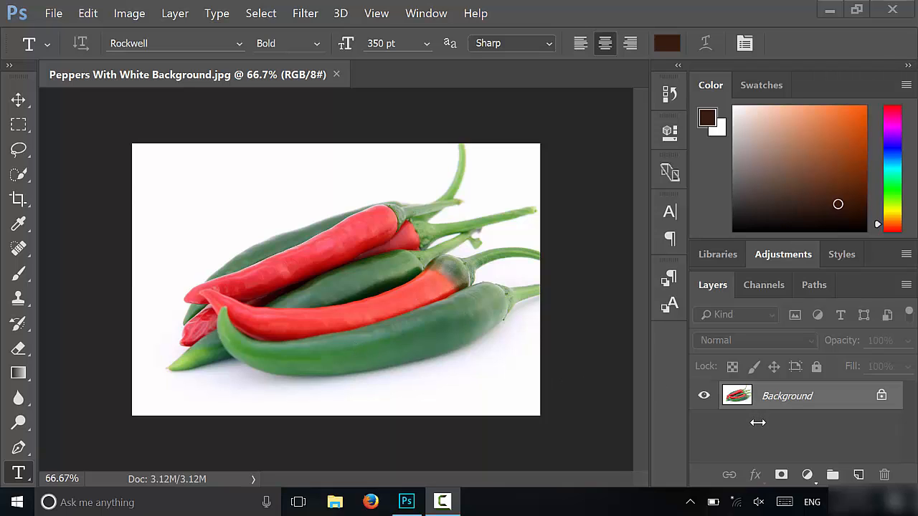
pyautogui.moveTo(660, 387)
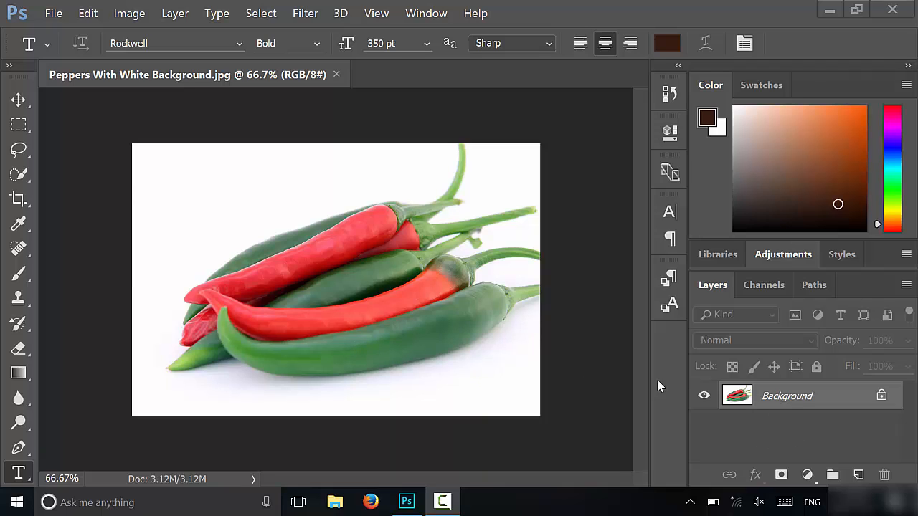
pyautogui.moveTo(809, 322)
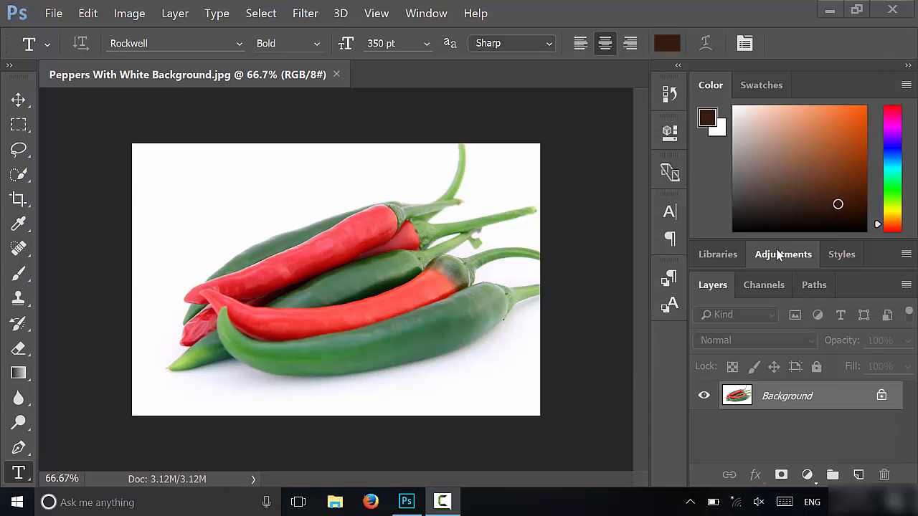
# Step: Add a Hue/Saturation adjustment layer over the peppers photo from the Adjustments panel
pyautogui.click(782, 254)
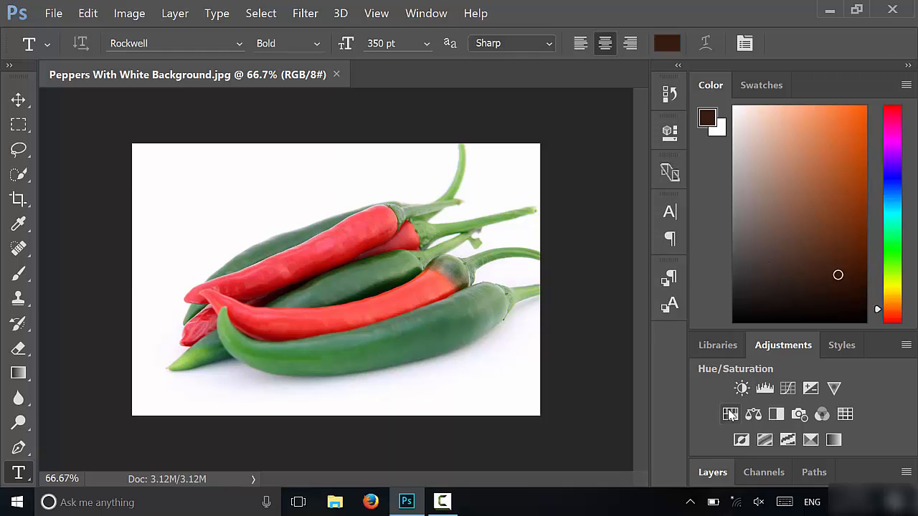
pyautogui.moveTo(730, 415)
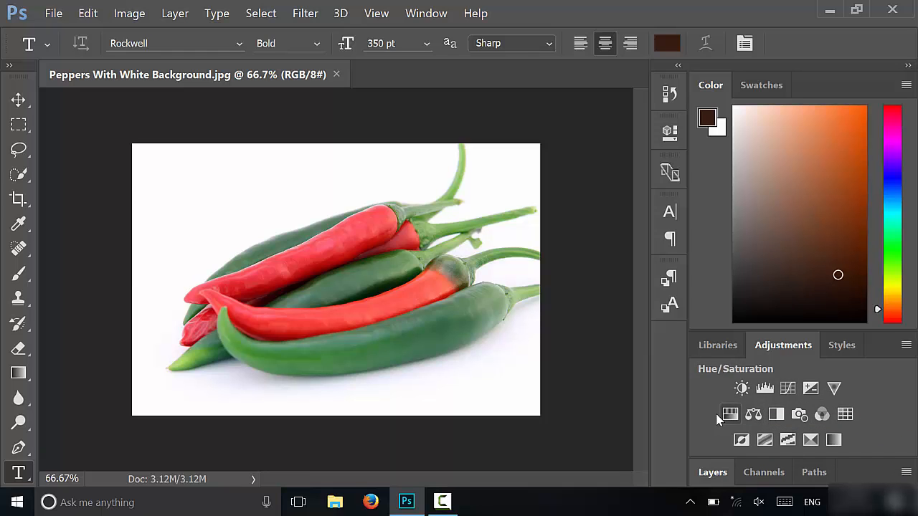
pyautogui.moveTo(729, 415)
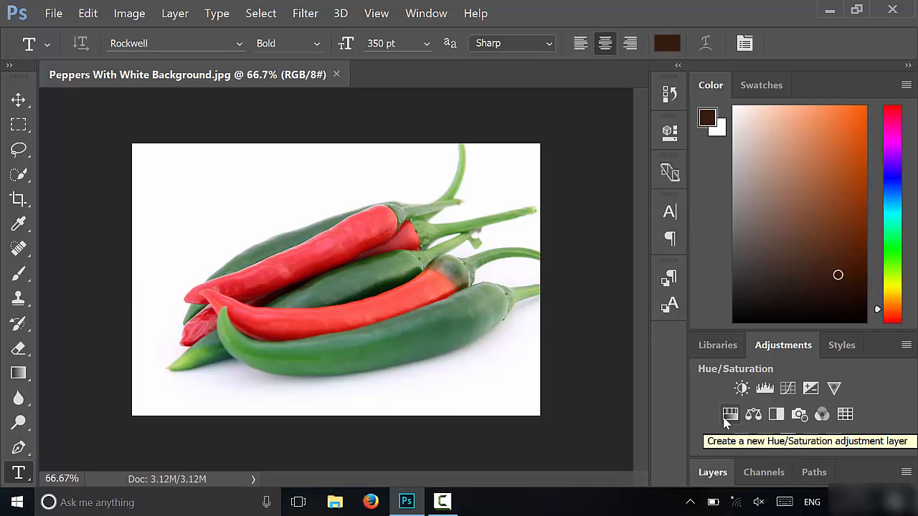
pyautogui.click(730, 415)
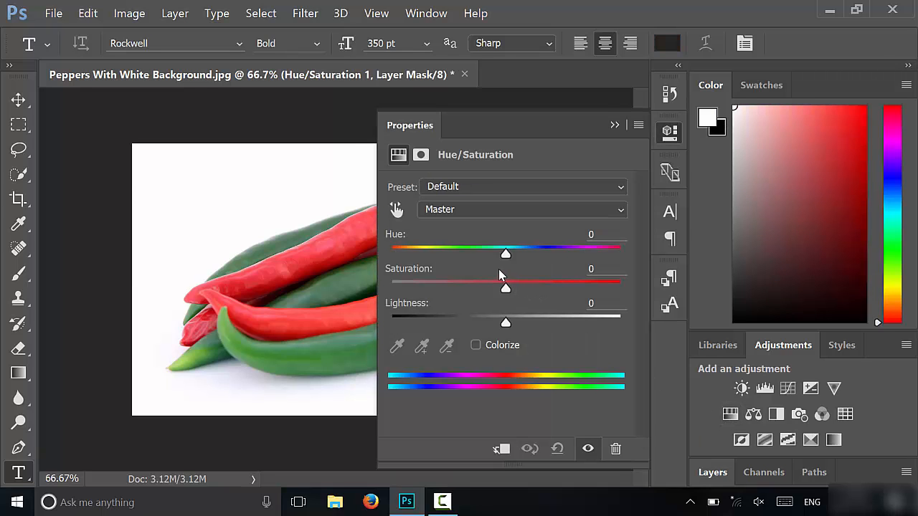
pyautogui.moveTo(321, 297)
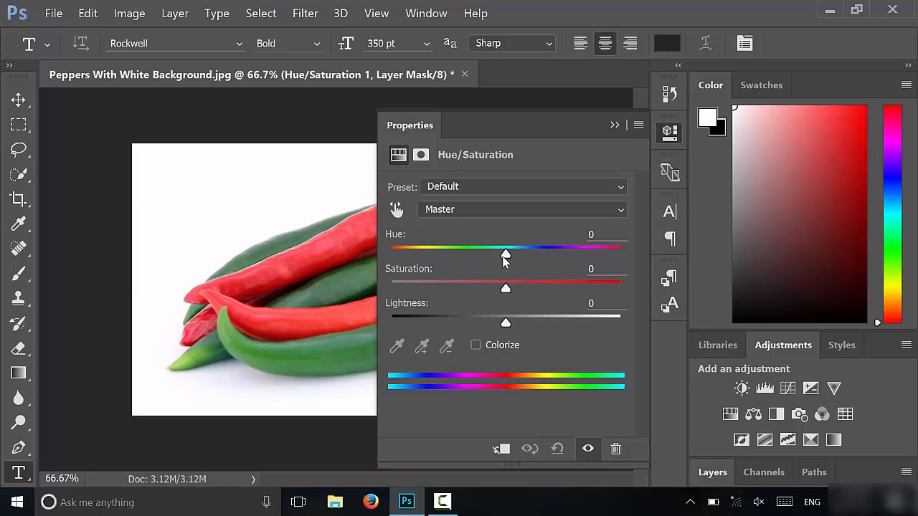
# Step: Shift the first Hue/Saturation layer's hue to +47 and close its settings
pyautogui.moveTo(505, 253); pyautogui.dragTo(514, 253)
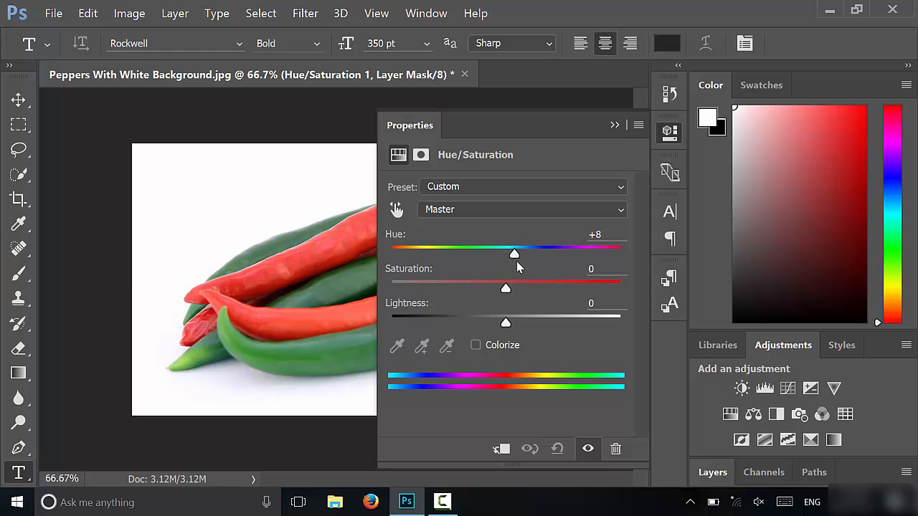
pyautogui.moveTo(514, 254); pyautogui.dragTo(558, 254)
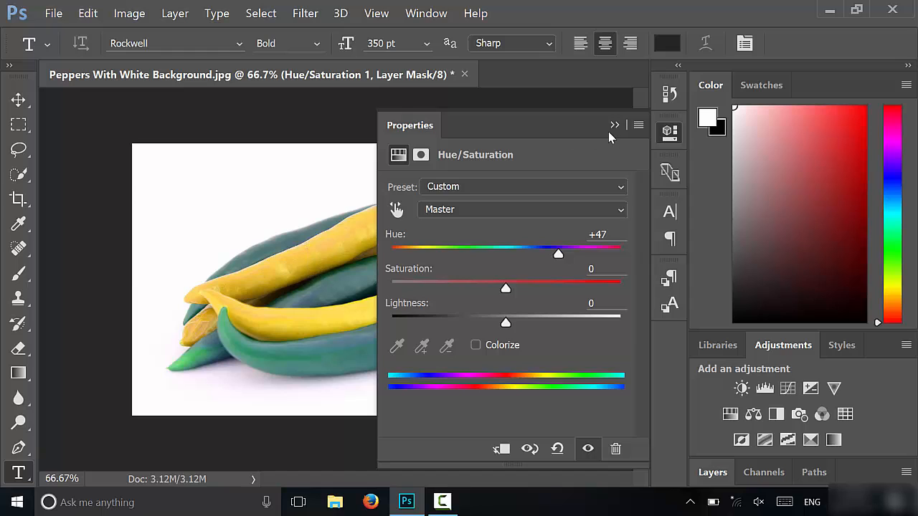
pyautogui.click(615, 125)
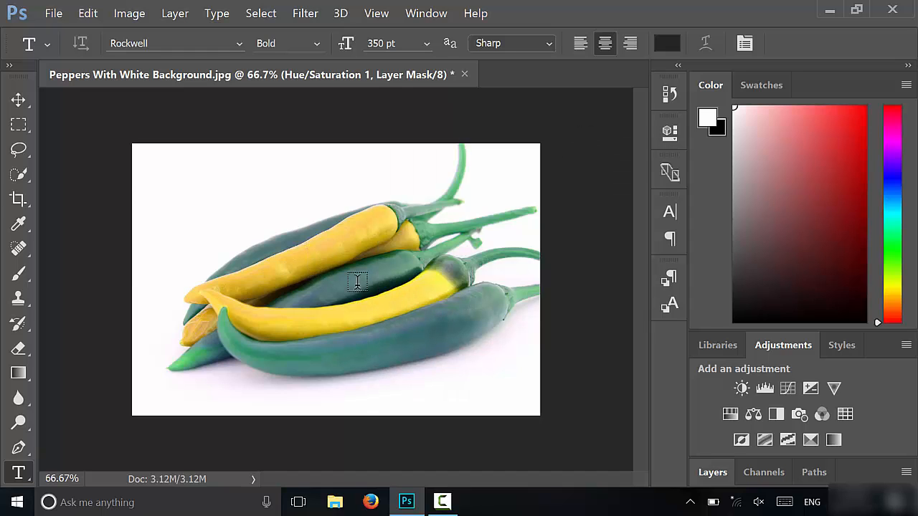
# Step: Add a second Hue/Saturation layer with hue +17, making the peppers lime green and blue
pyautogui.click(730, 414)
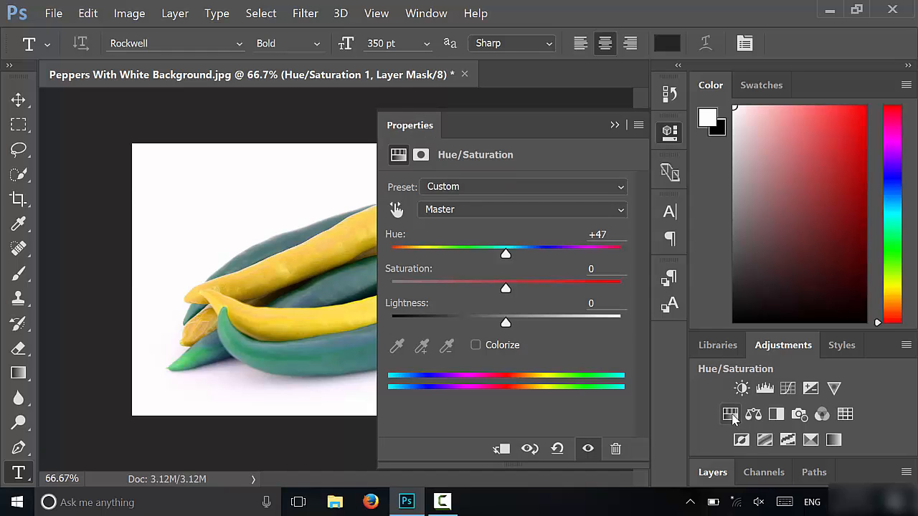
pyautogui.moveTo(506, 254); pyautogui.dragTo(526, 254)
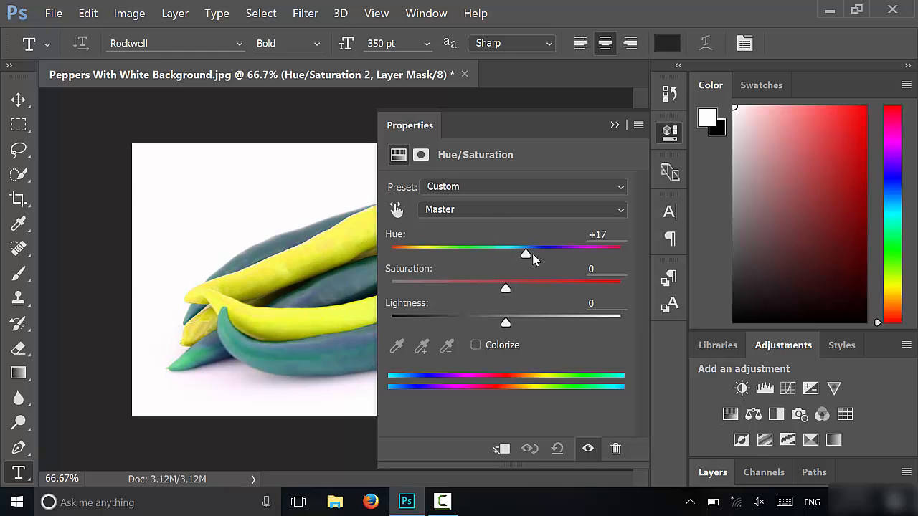
pyautogui.moveTo(527, 254); pyautogui.dragTo(562, 254)
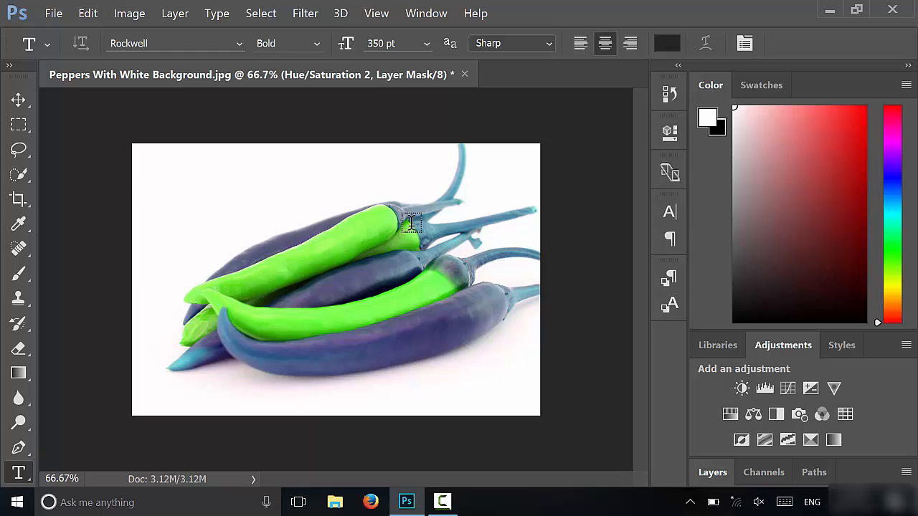
pyautogui.moveTo(344, 362)
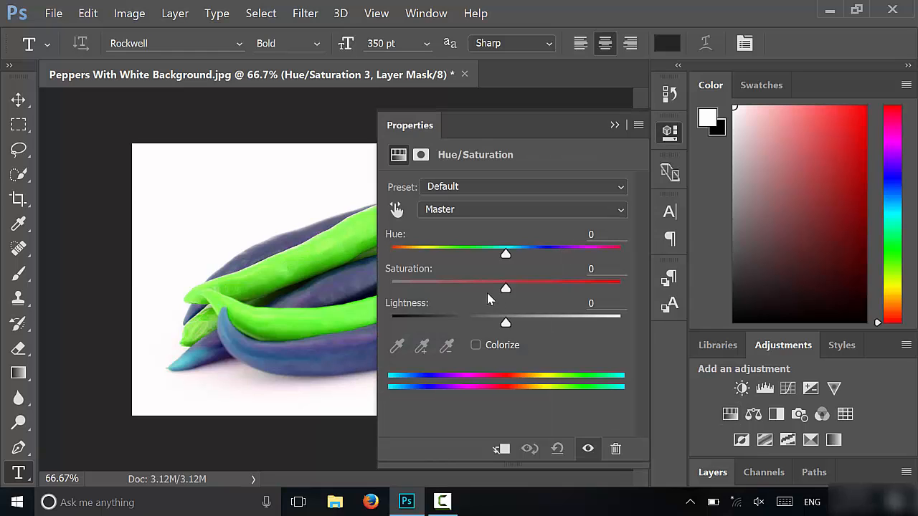
# Step: Drag the third layer's hue through several values, settling at +98 for sky-blue and purple peppers
pyautogui.moveTo(505, 252); pyautogui.dragTo(474, 252)
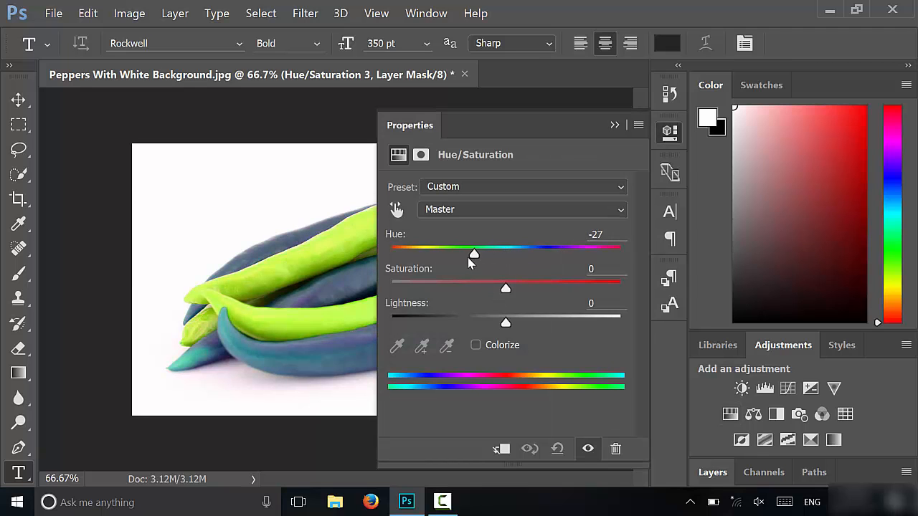
pyautogui.moveTo(474, 248); pyautogui.dragTo(428, 247)
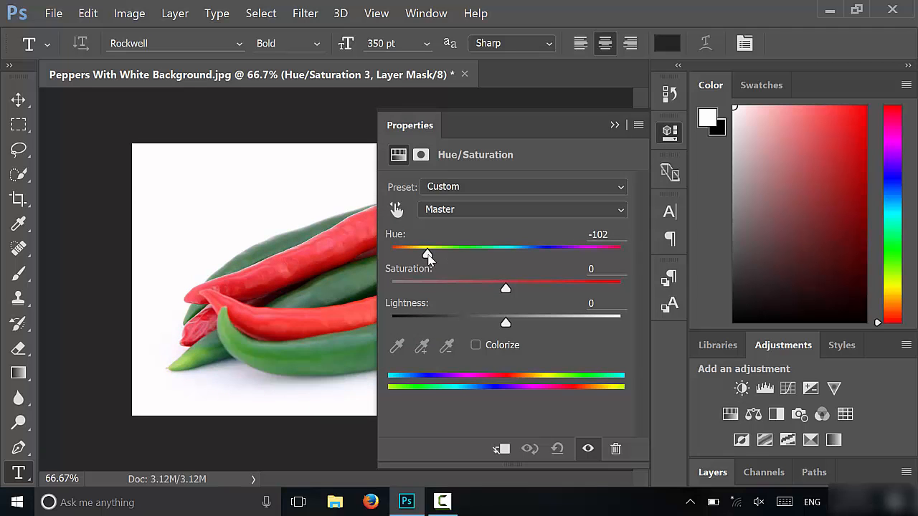
pyautogui.moveTo(428, 247); pyautogui.dragTo(582, 254)
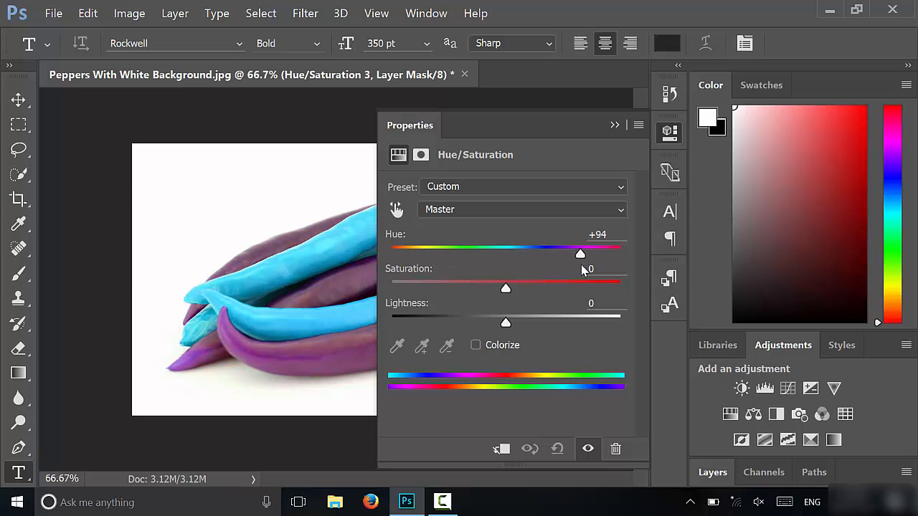
pyautogui.moveTo(581, 253); pyautogui.dragTo(582, 254)
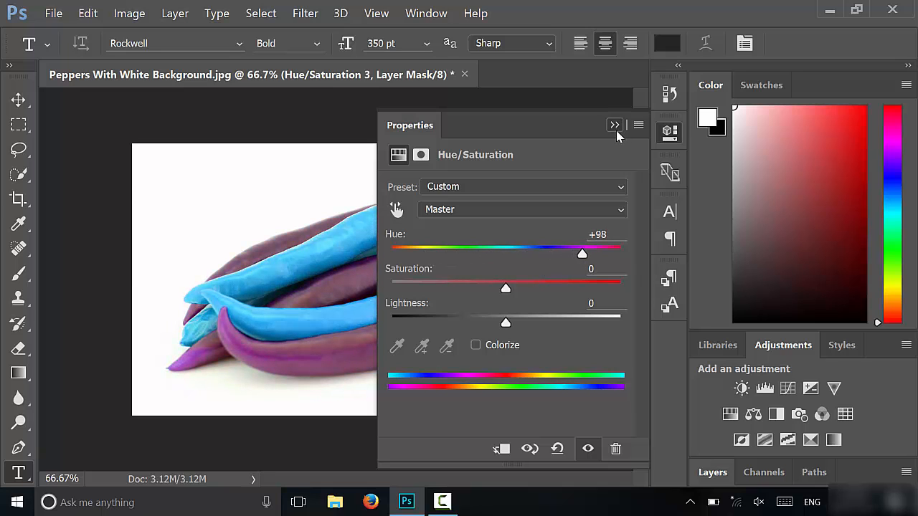
# Step: Collapse the third hue adjustment's Properties panel to view the full photo
pyautogui.click(614, 124)
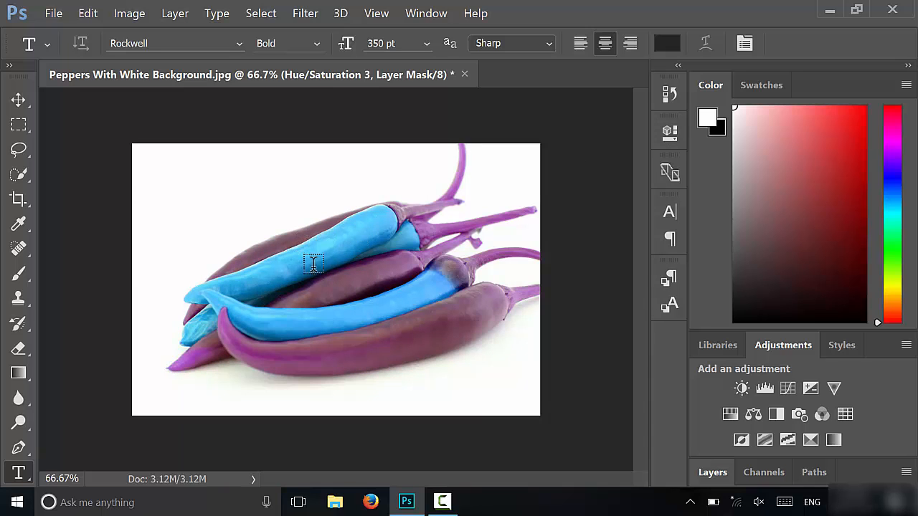
pyautogui.moveTo(433, 191)
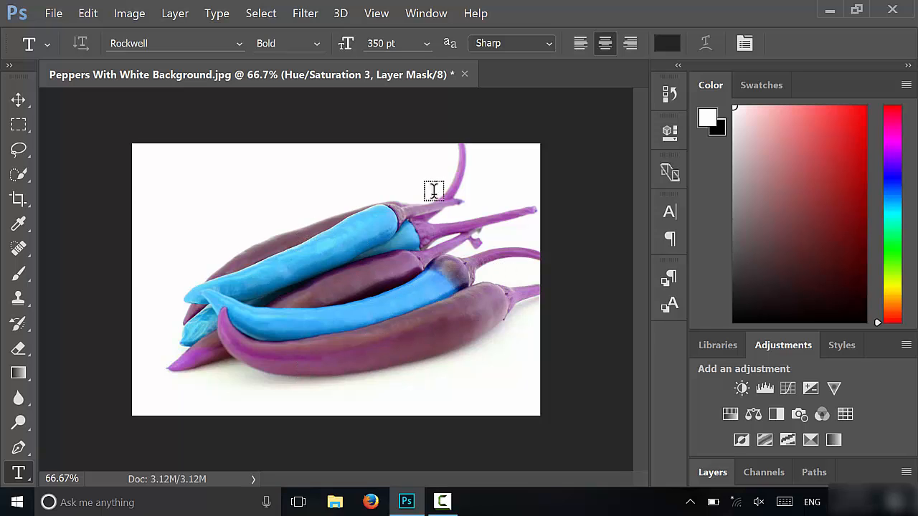
pyautogui.moveTo(467, 363)
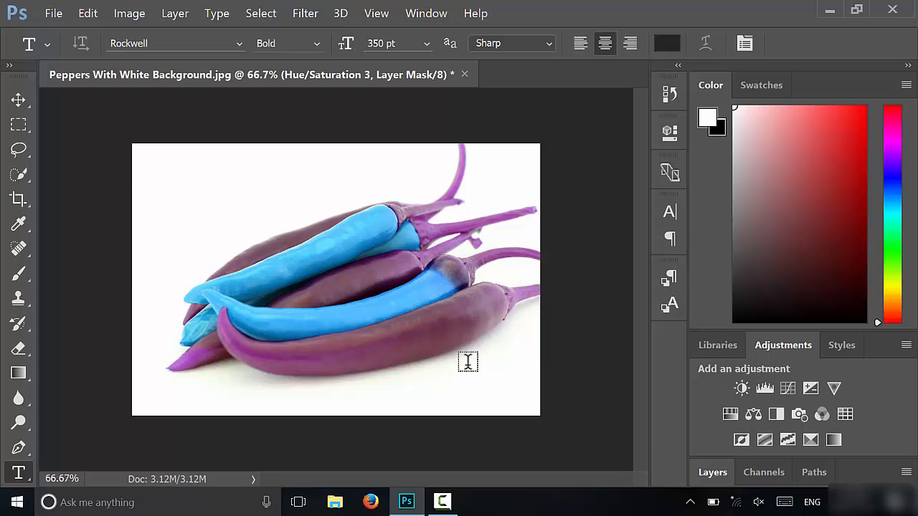
pyautogui.moveTo(597, 347)
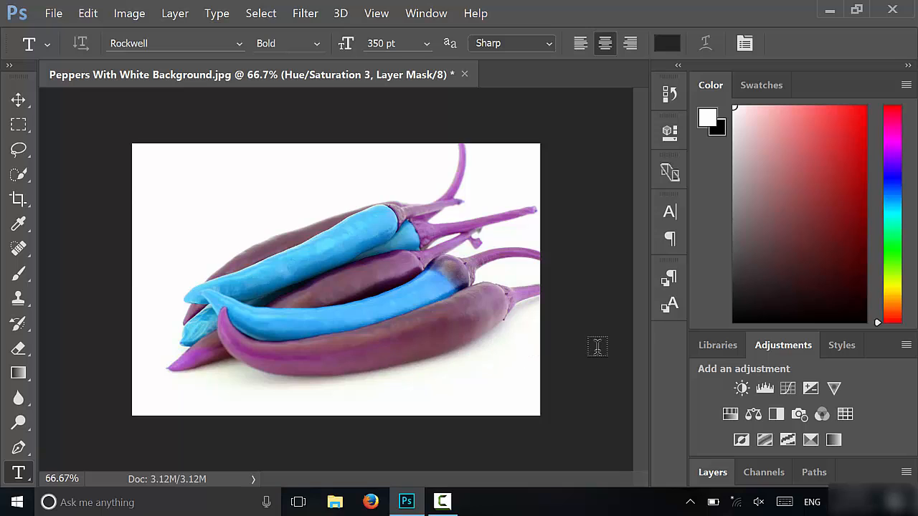
pyautogui.moveTo(549, 338)
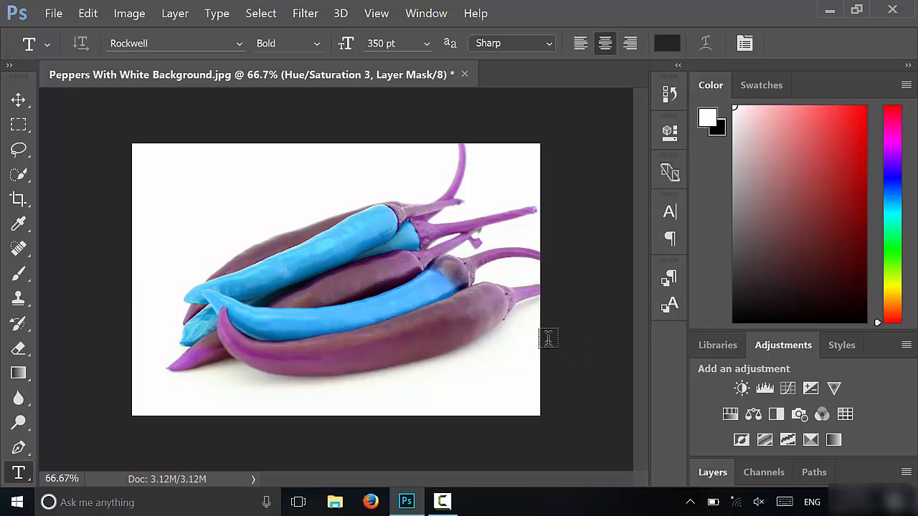
pyautogui.moveTo(280, 403)
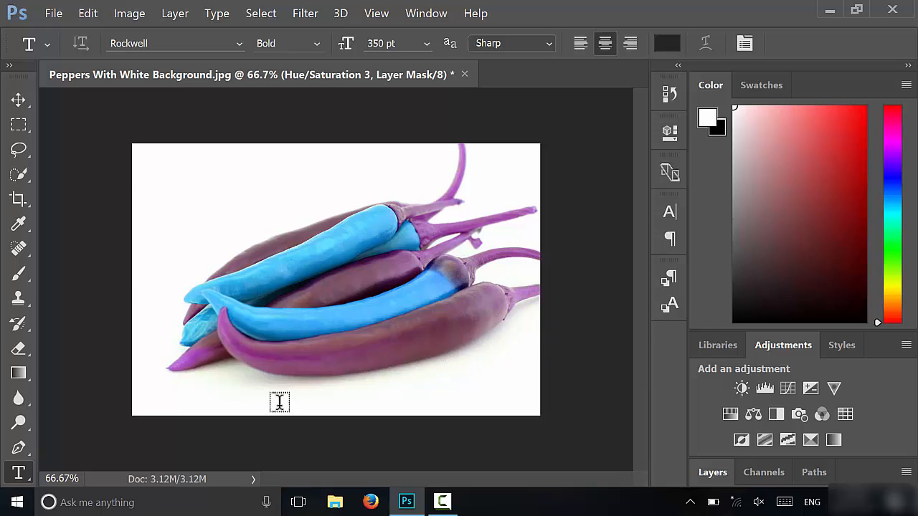
pyautogui.moveTo(492, 366)
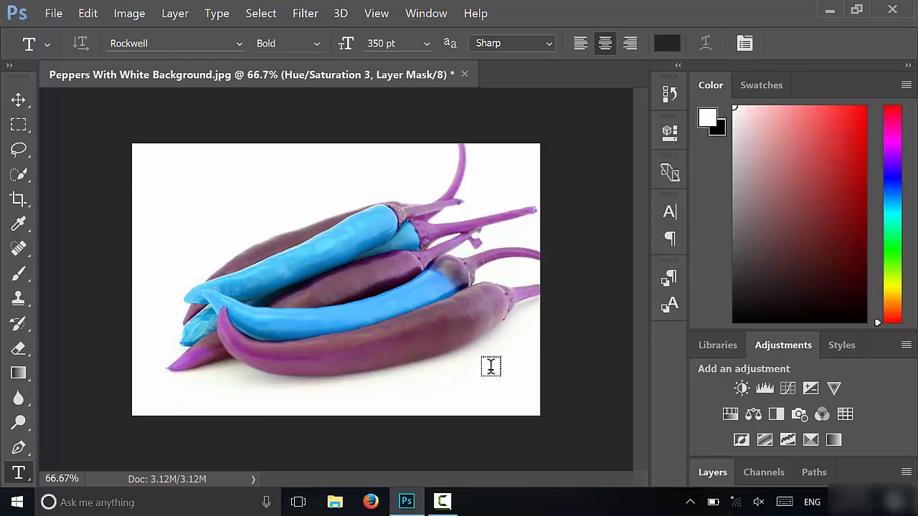
pyautogui.moveTo(400, 168)
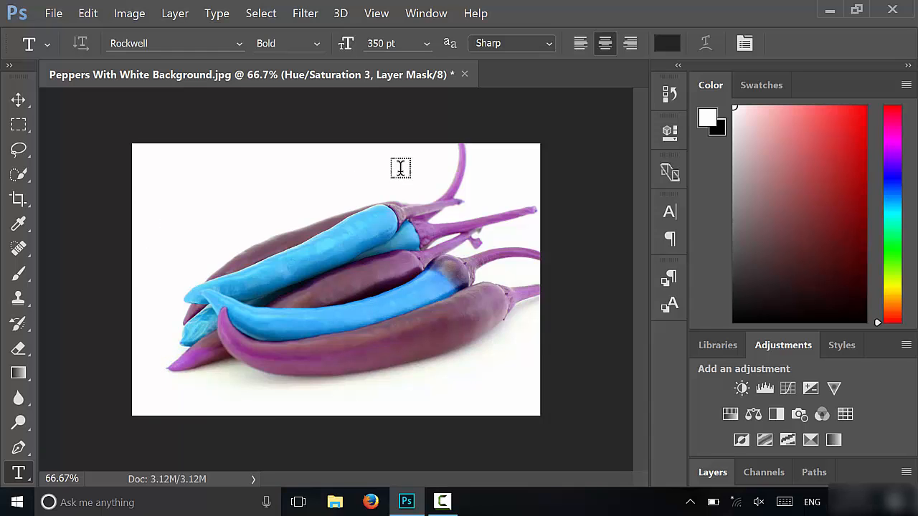
pyautogui.moveTo(196, 389)
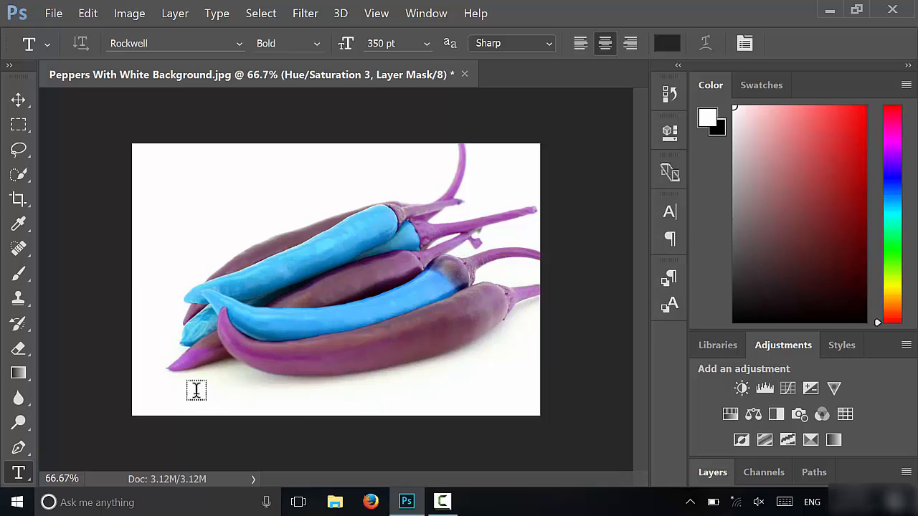
pyautogui.moveTo(513, 330)
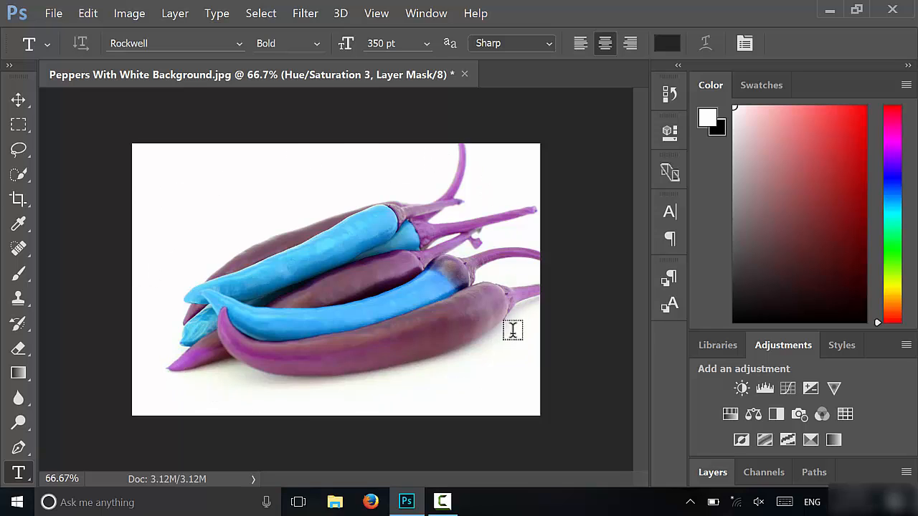
pyautogui.moveTo(152, 246)
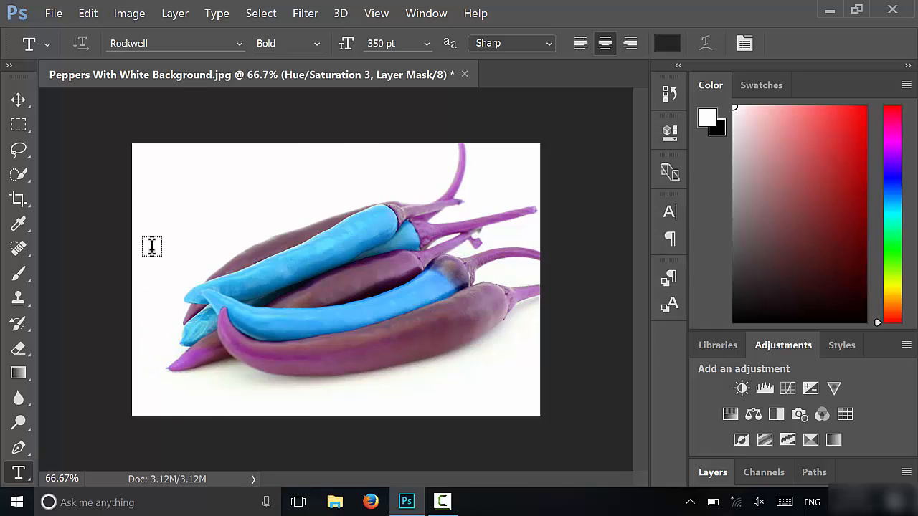
pyautogui.moveTo(687, 333)
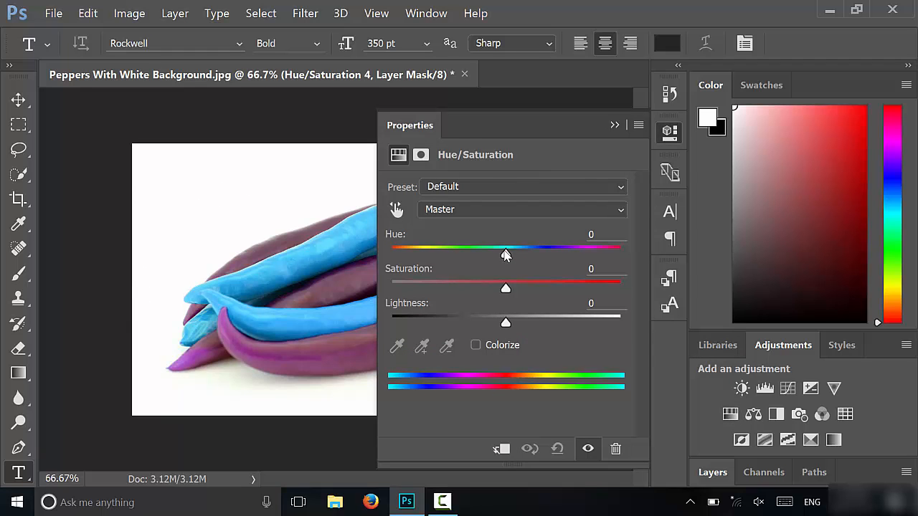
# Step: Set Hue/Saturation 4's hue to -88 for lime green and dark blue peppers, then close settings
pyautogui.moveTo(506, 247); pyautogui.dragTo(594, 255)
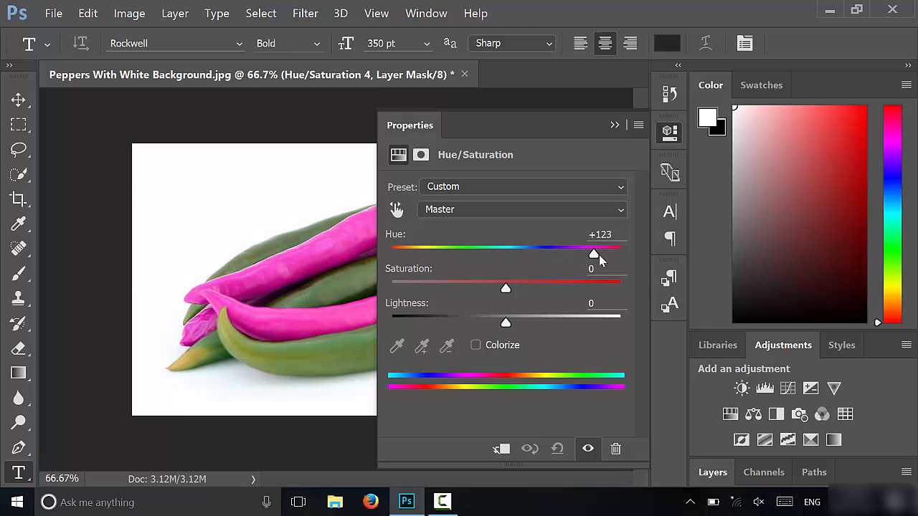
pyautogui.moveTo(594, 255); pyautogui.dragTo(452, 255)
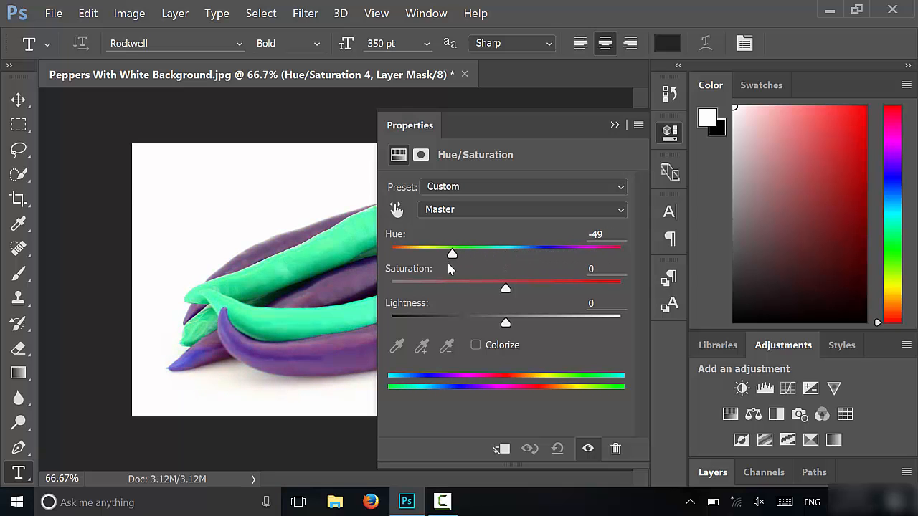
pyautogui.moveTo(452, 254); pyautogui.dragTo(546, 253)
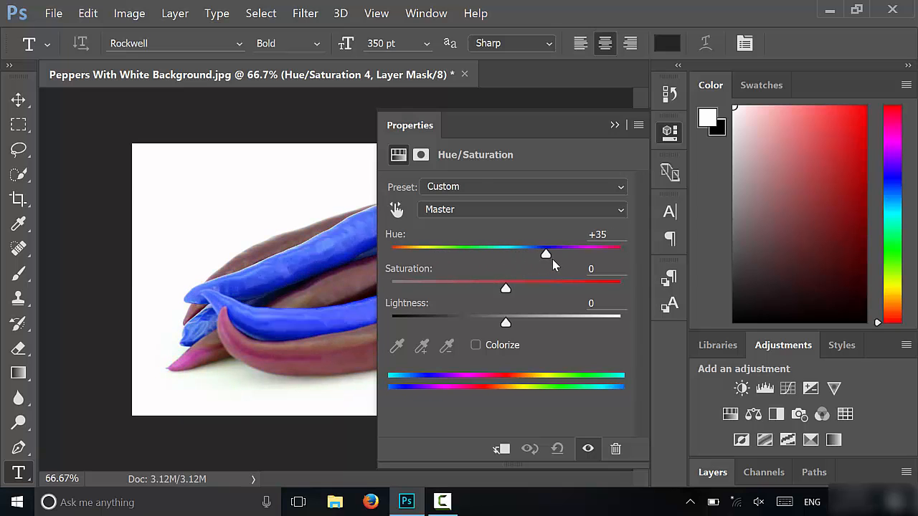
pyautogui.moveTo(546, 253); pyautogui.dragTo(514, 253)
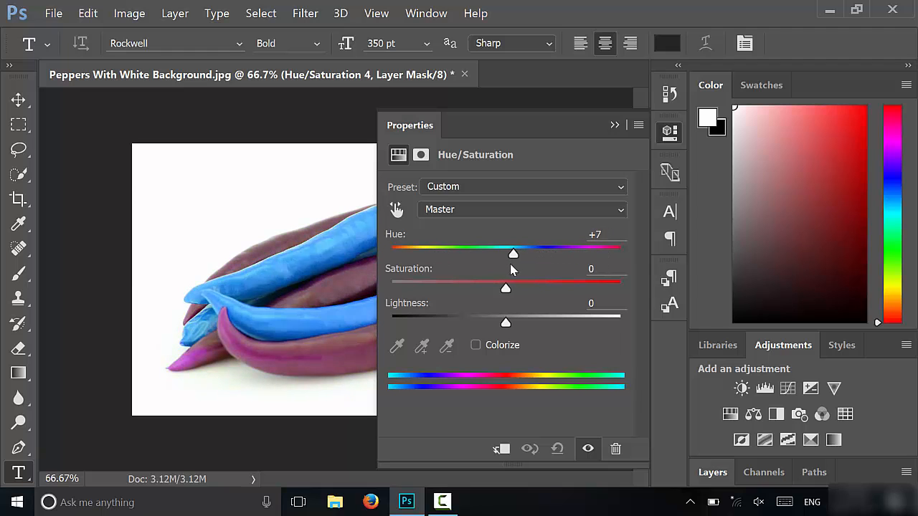
pyautogui.moveTo(513, 253); pyautogui.dragTo(434, 254)
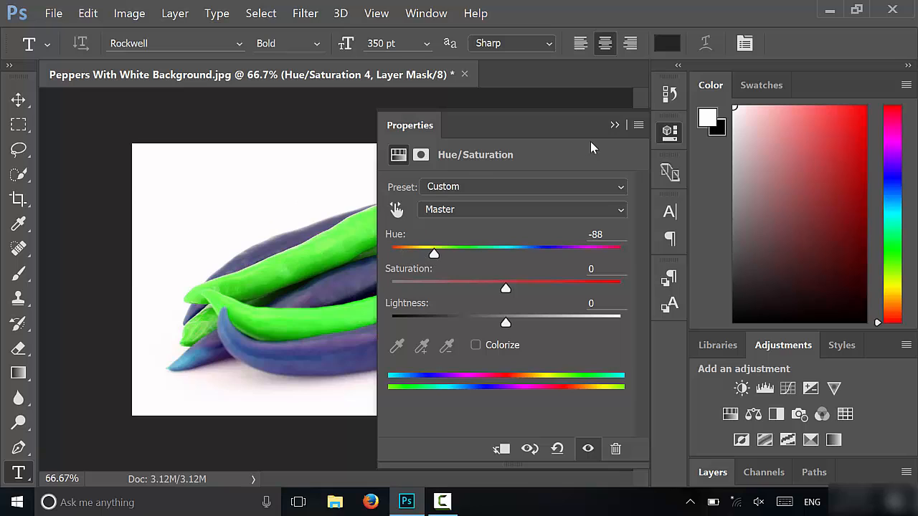
pyautogui.click(615, 124)
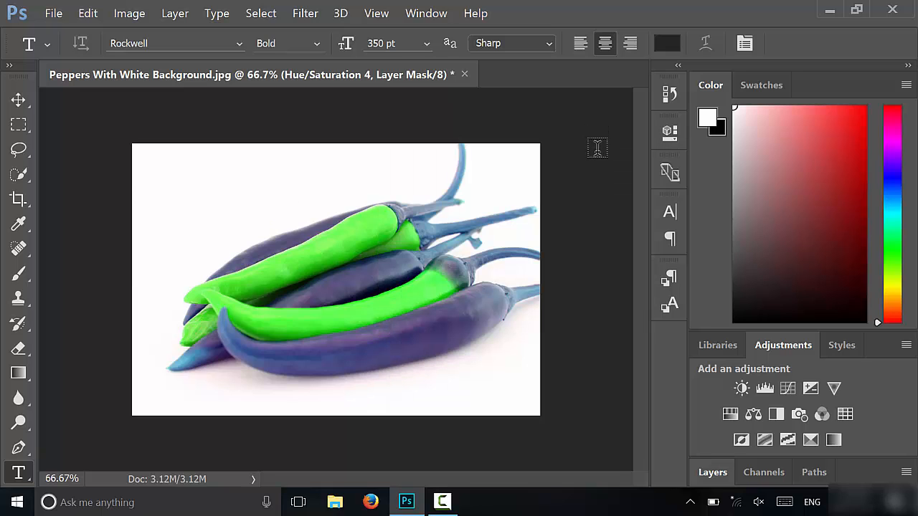
pyautogui.moveTo(586, 225)
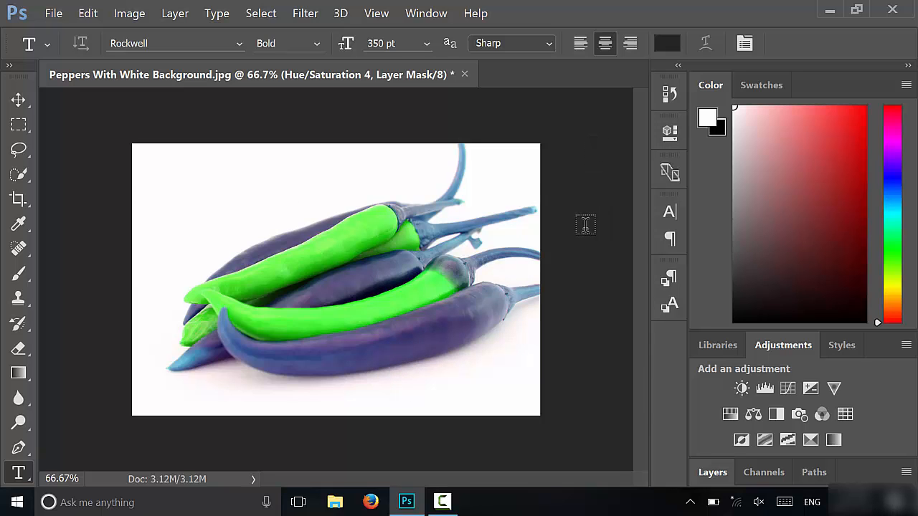
pyautogui.moveTo(127, 123)
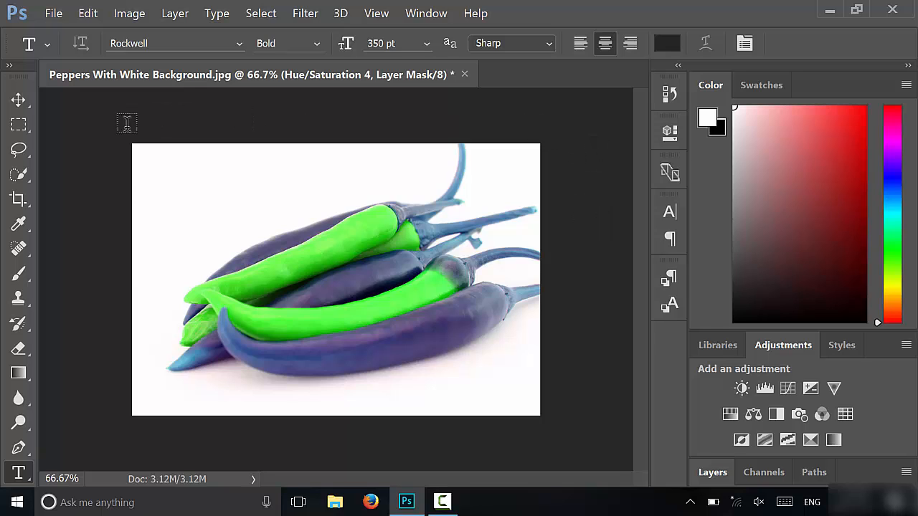
pyautogui.moveTo(95, 337)
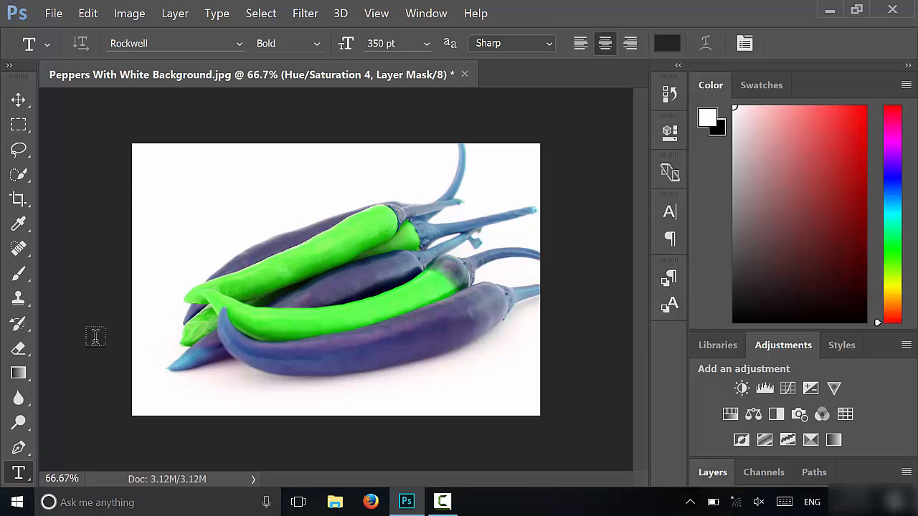